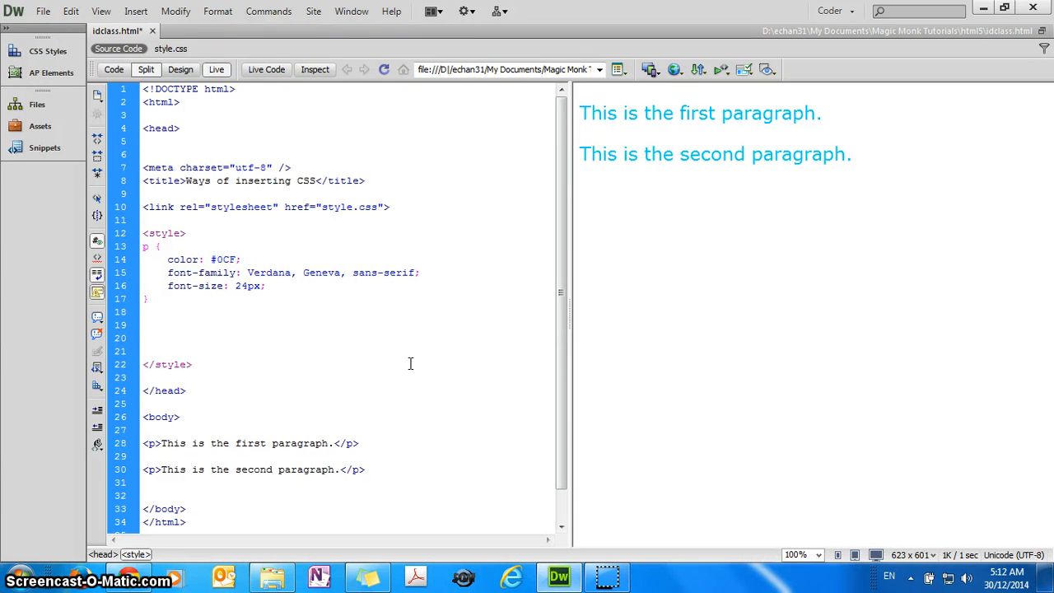
Review the existing paragraph rule and position below it to start a new class.
left_click(145, 337)
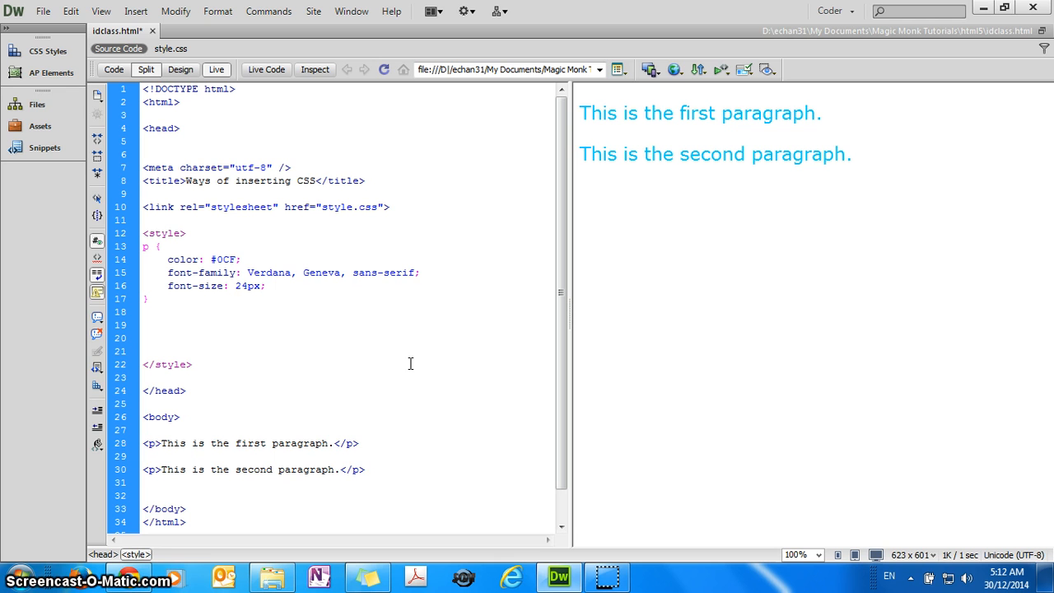
left_click(145, 338)
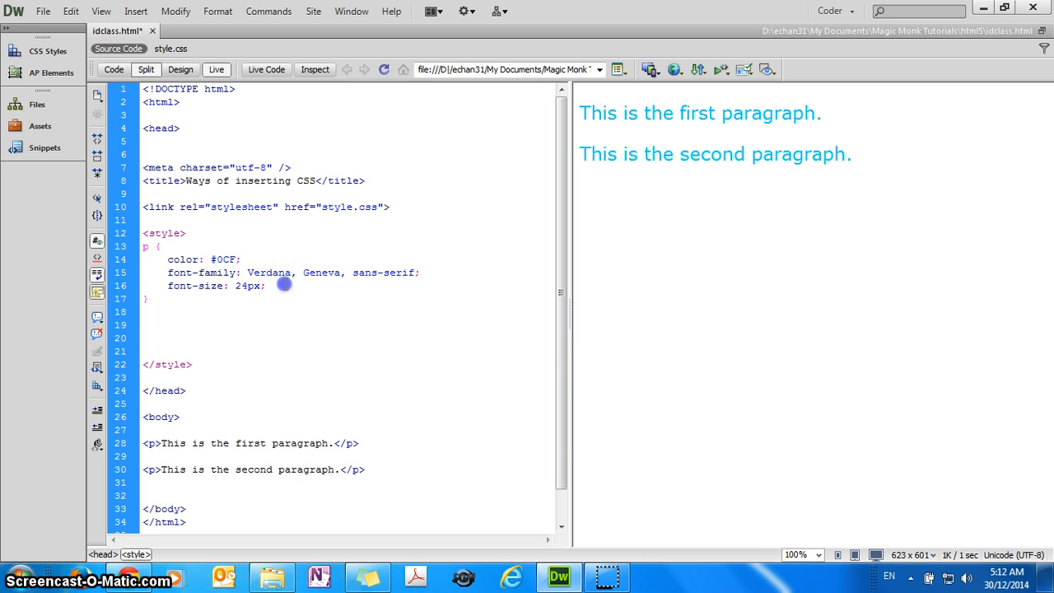
left_click_drag(265, 285, 168, 258)
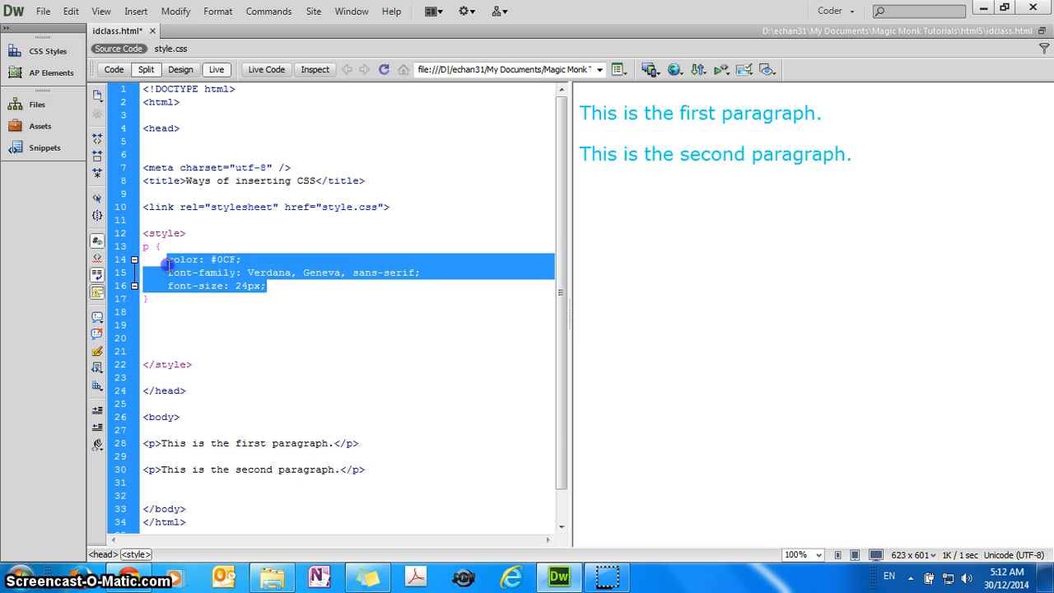
left_click(168, 260)
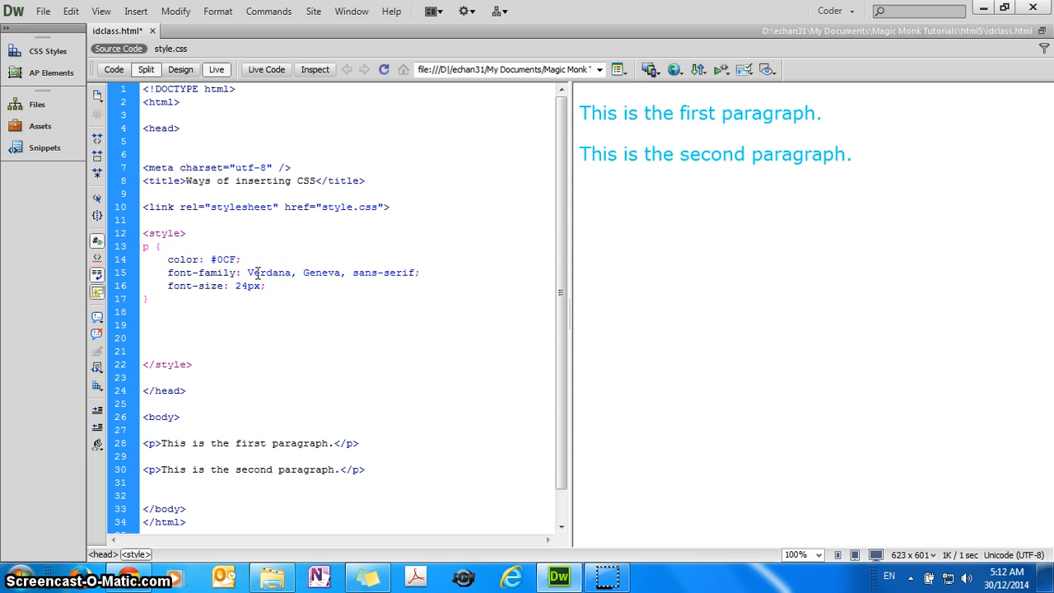
left_click(247, 287)
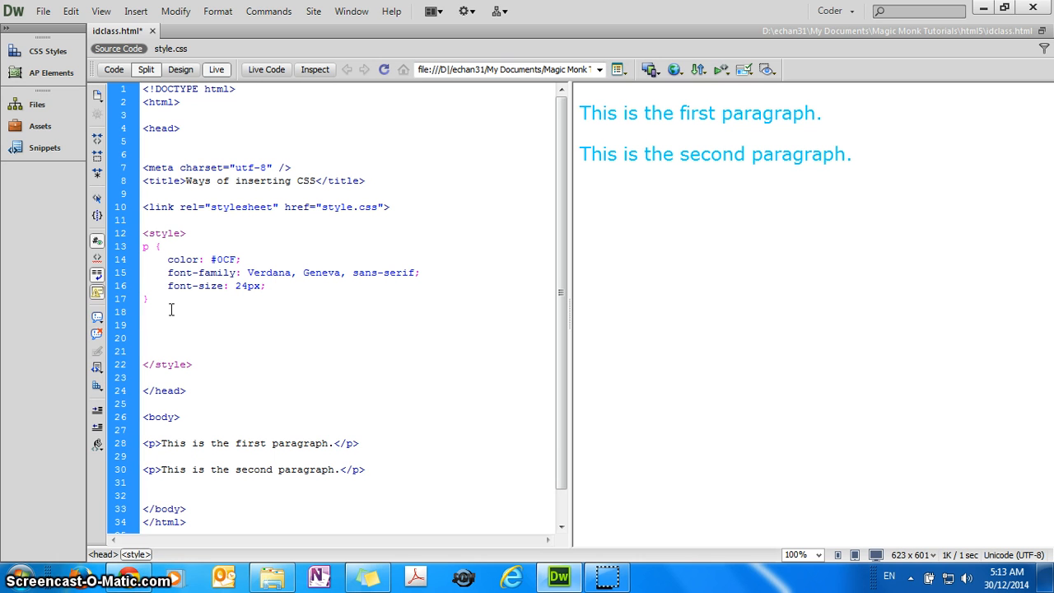
left_click(148, 312)
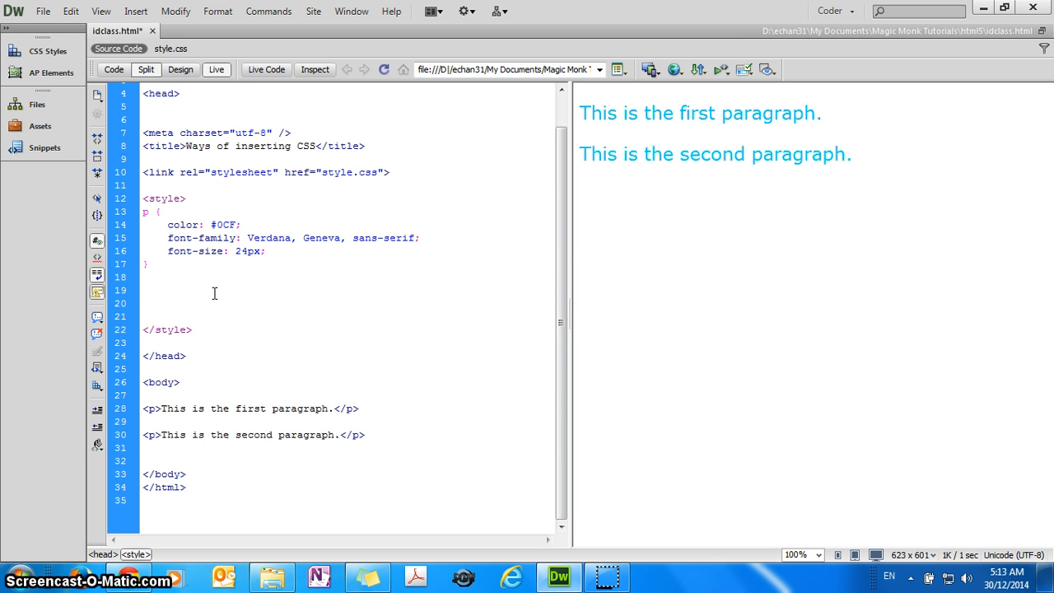
Write .redarial { color: #F00; font-family: Arial, Helvetica, sans-serif; } using the picker and code hints.
type(".red")
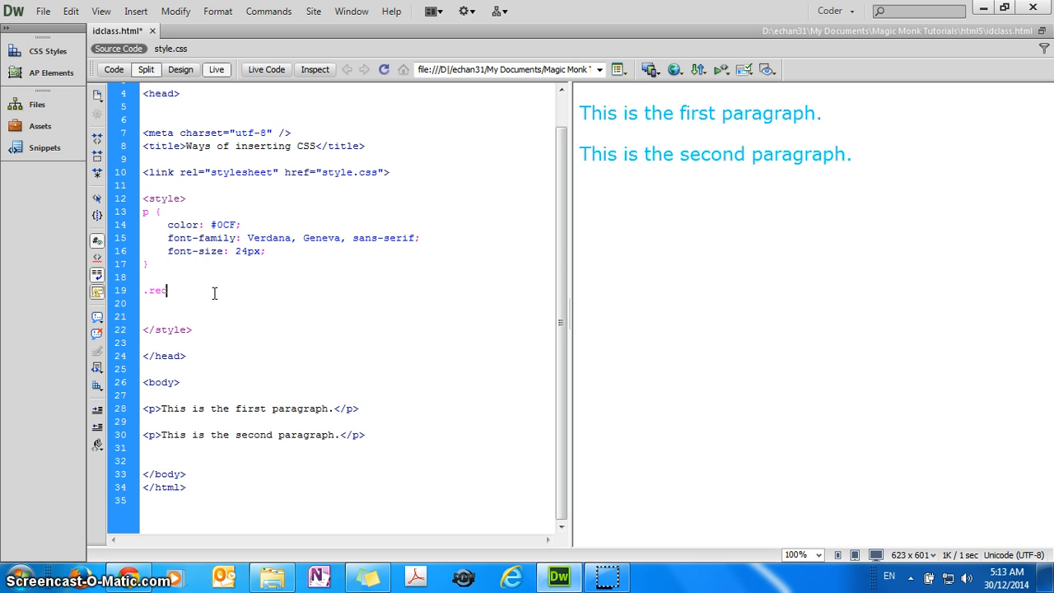
type("arial")
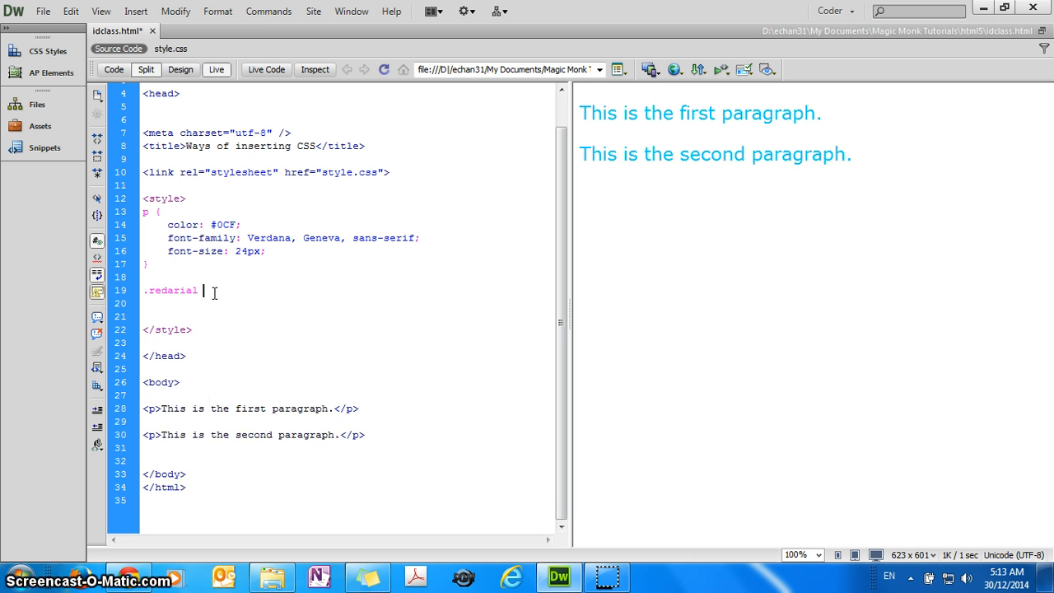
type("{")
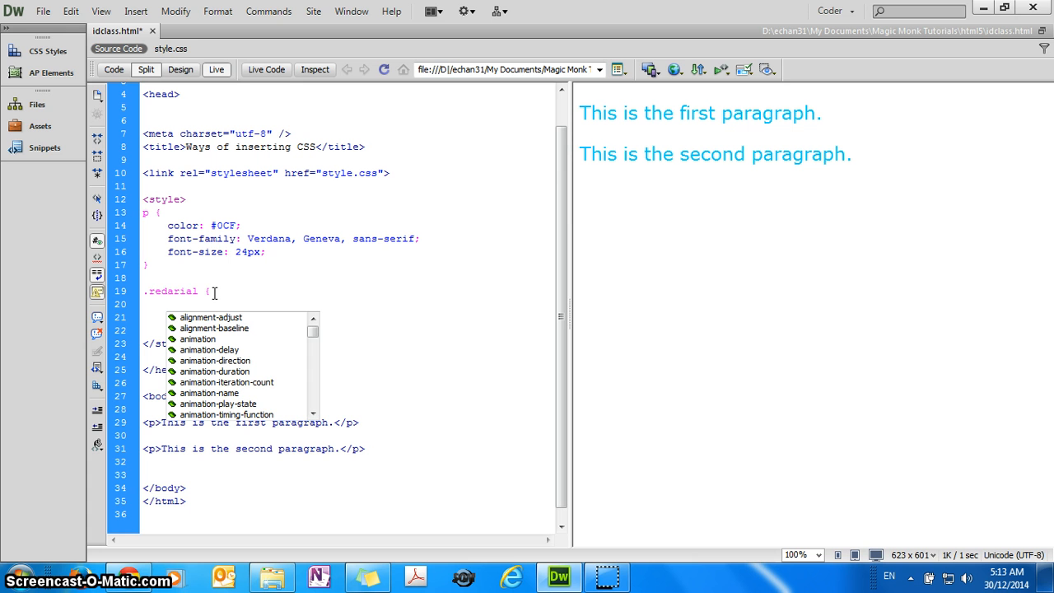
type("color:")
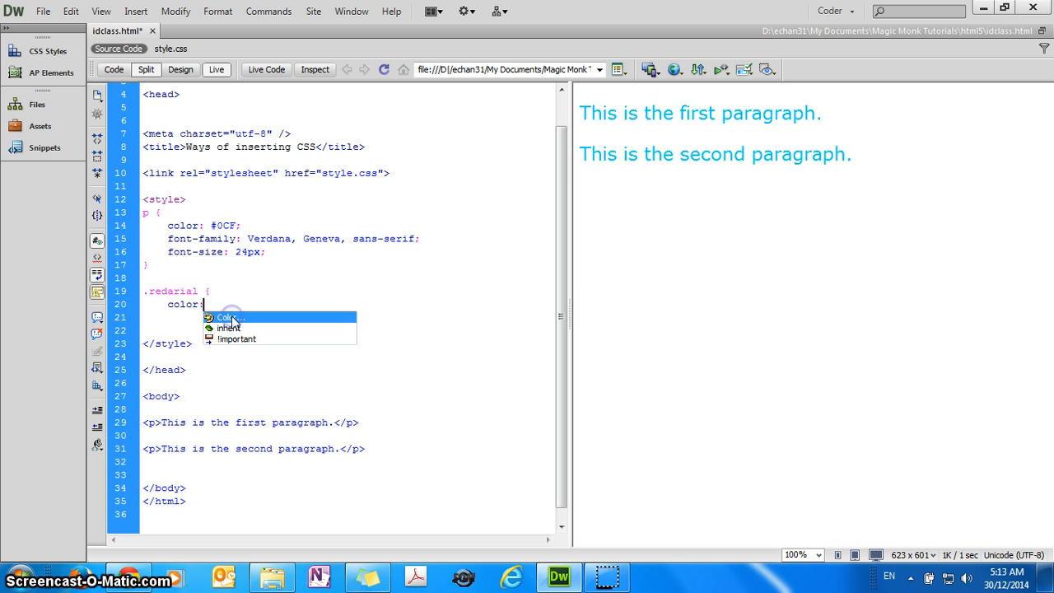
left_click(229, 317)
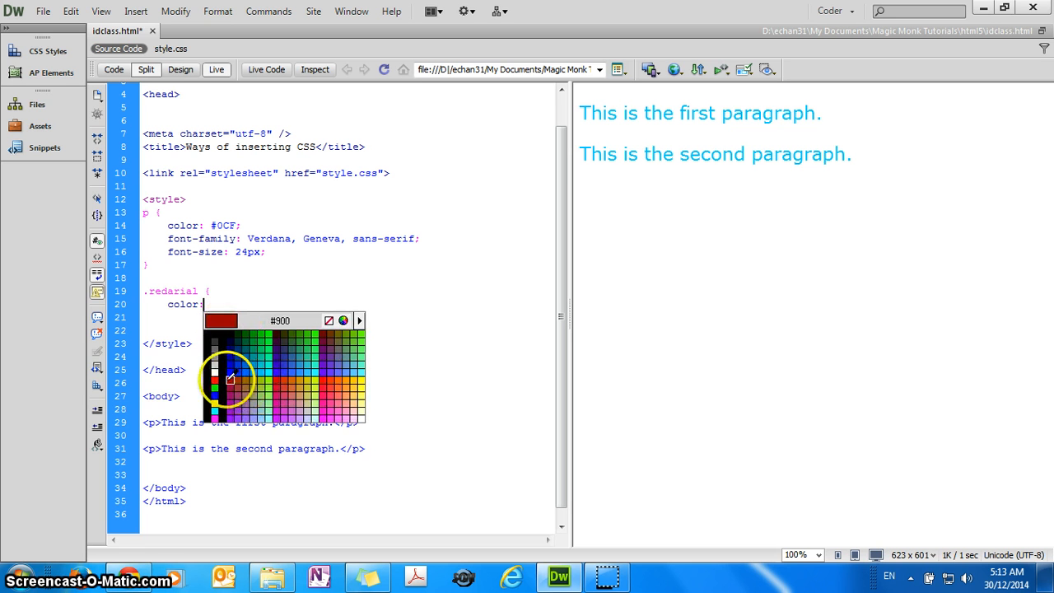
left_click(230, 379)
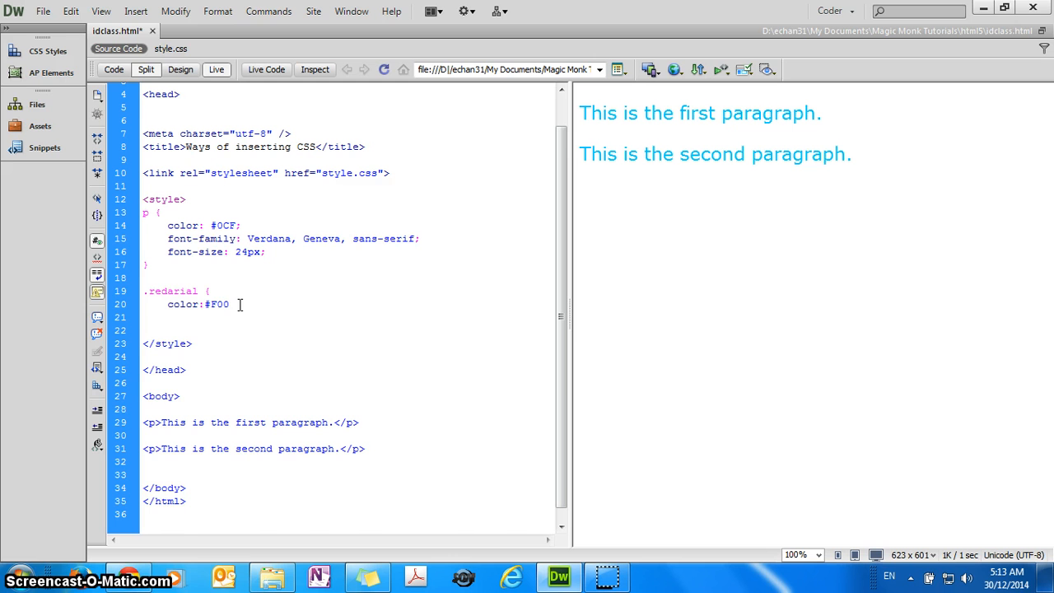
type(";")
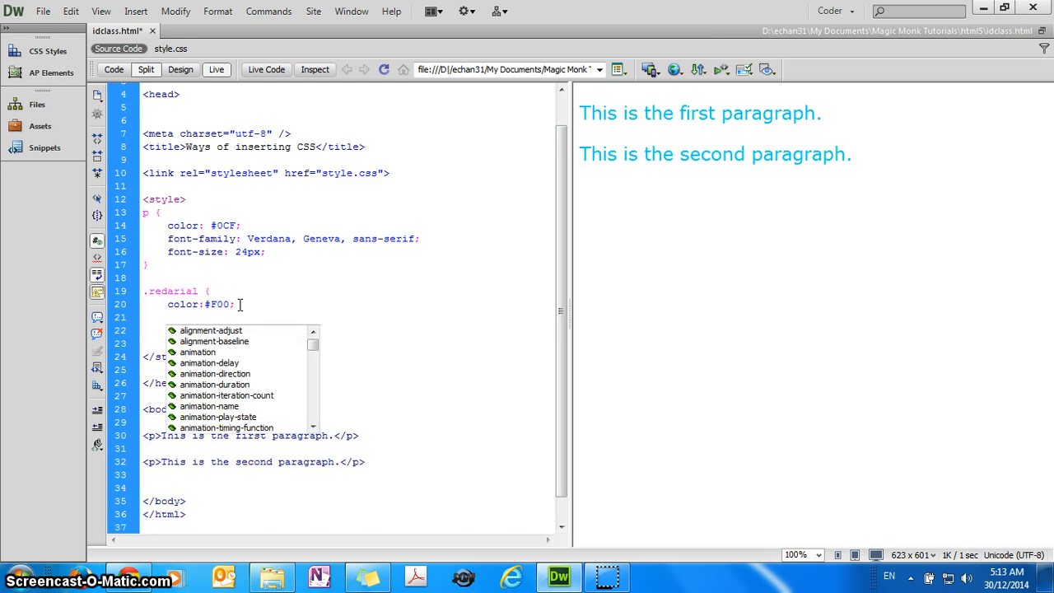
type("font-family:")
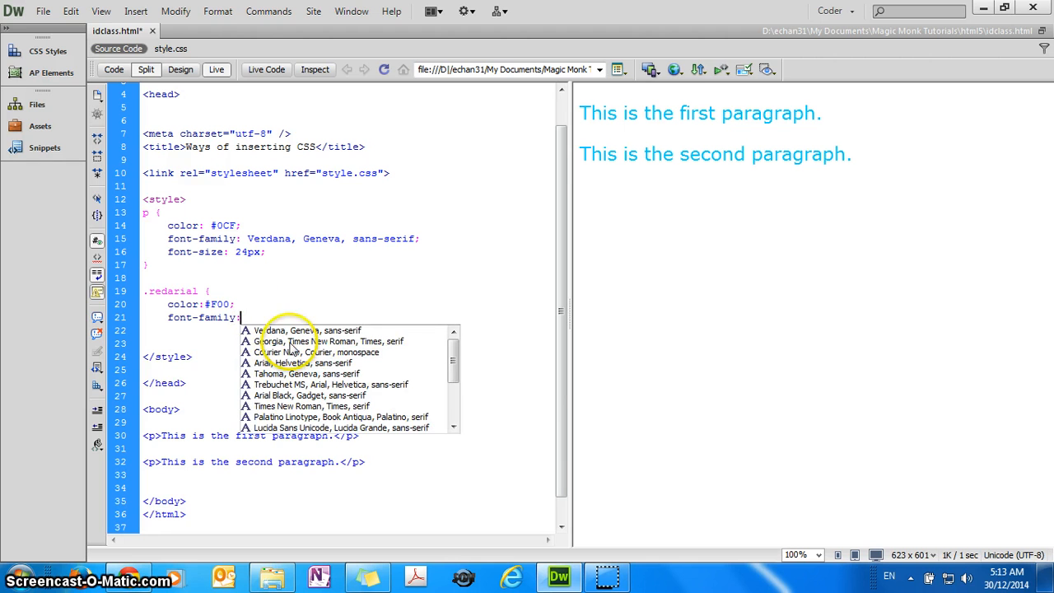
left_click(306, 362)
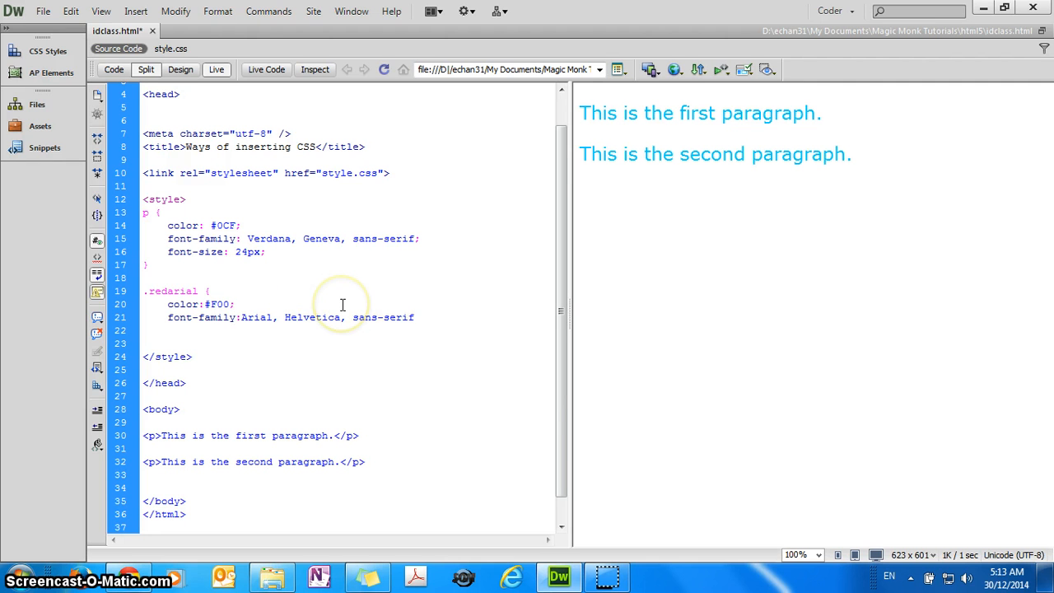
type(";")
type(" class=\"redarial\"")
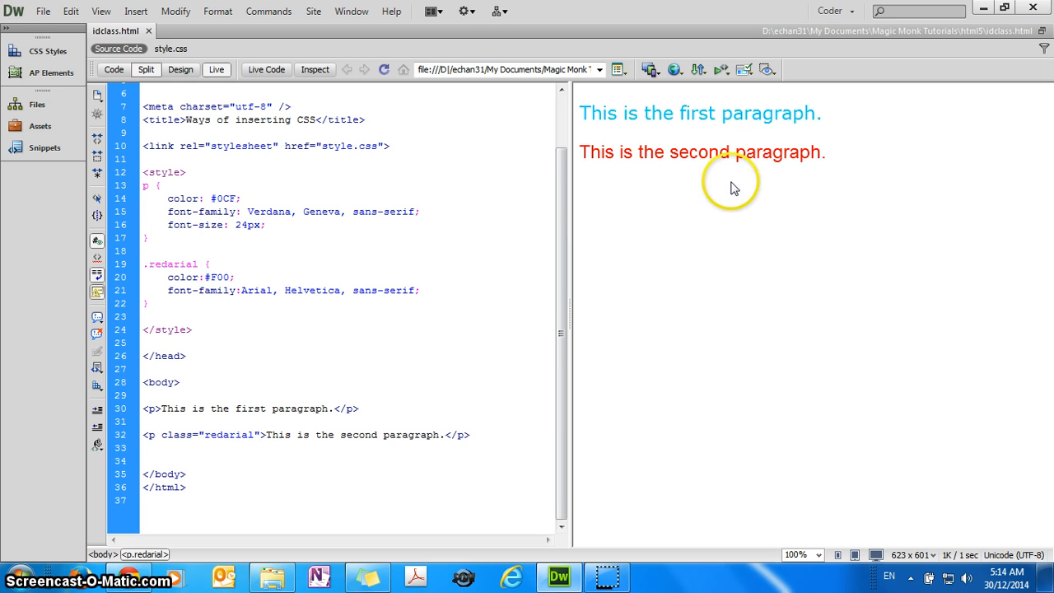
mouse_move(751, 152)
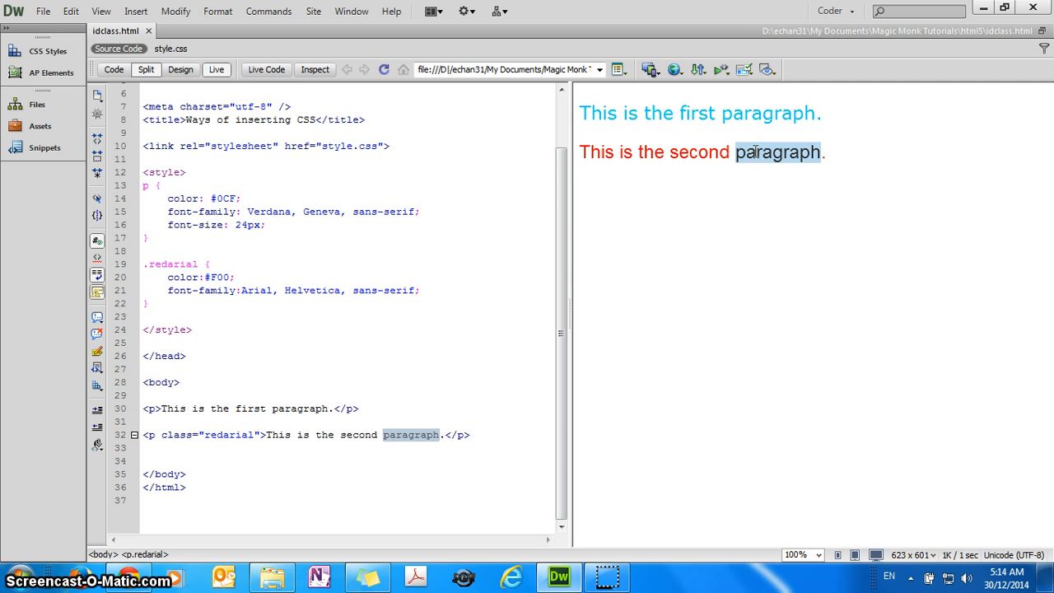
mouse_move(739, 153)
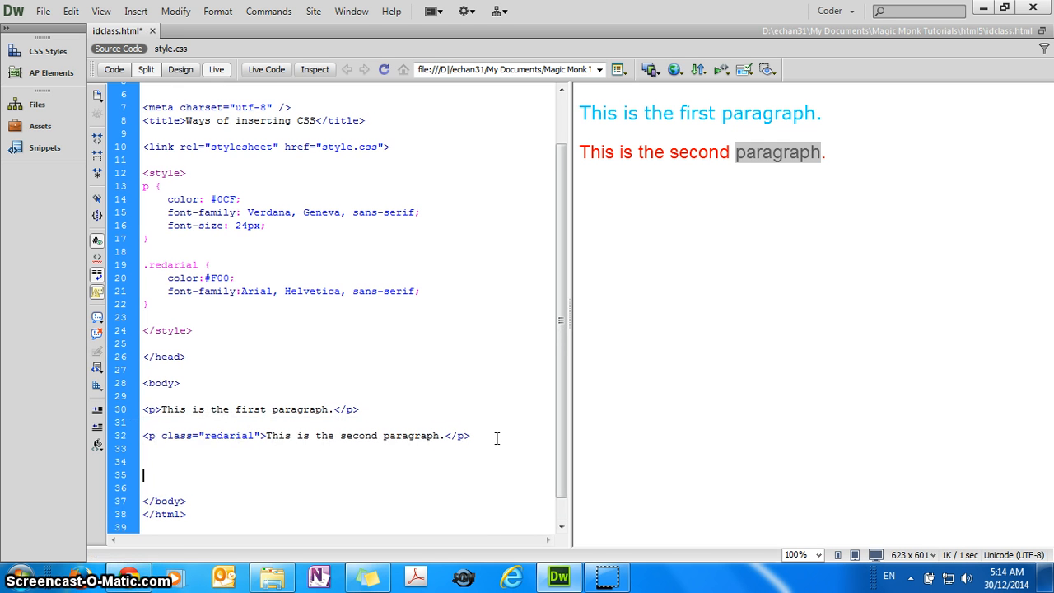
Add a plain third paragraph and a fourth paragraph 'This is the fourth paragraph.'.
type("<p>")
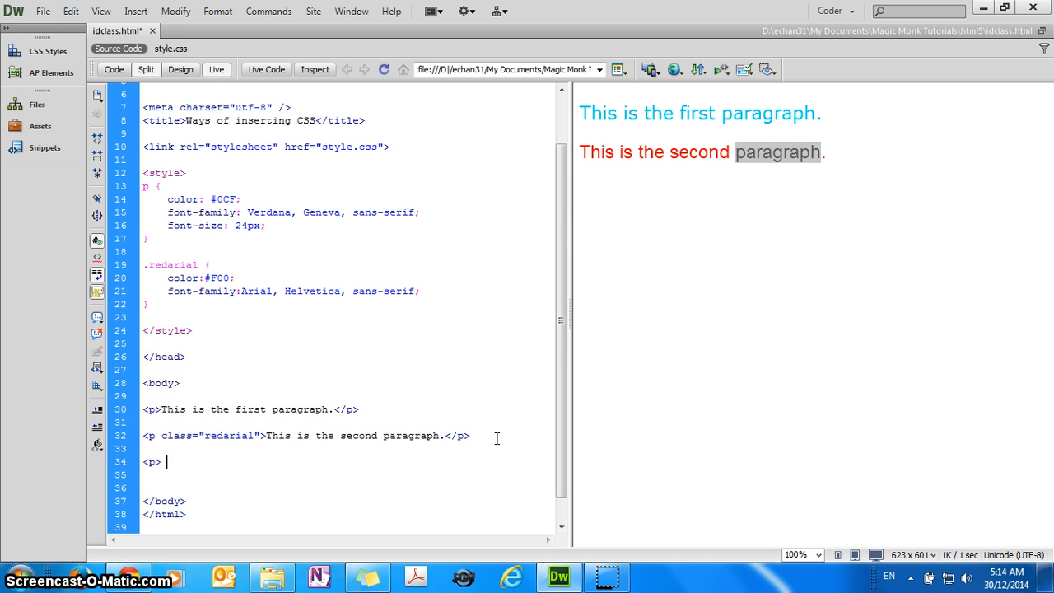
type("Third paragraph")
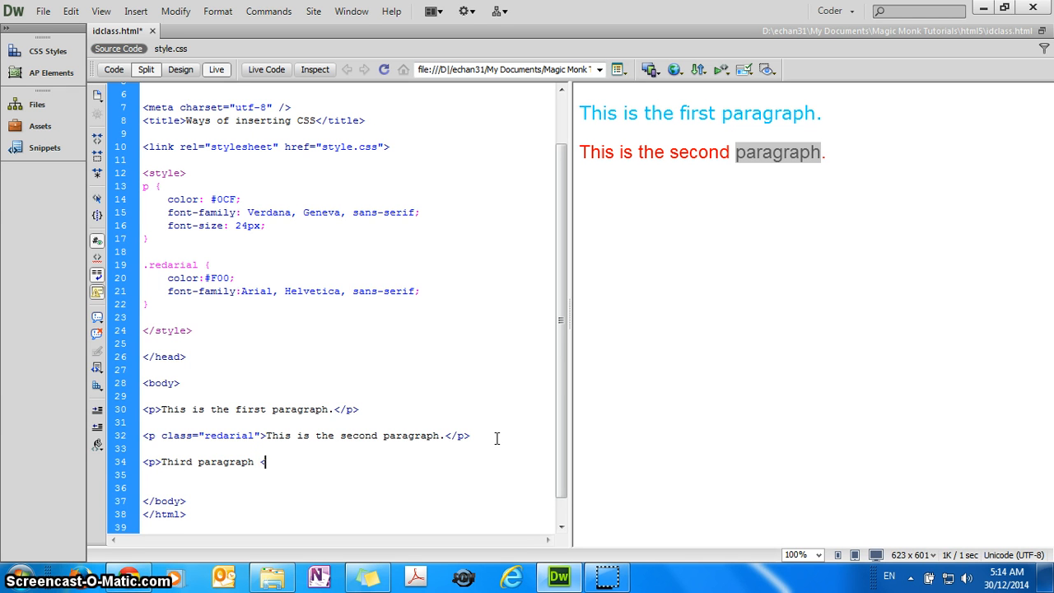
type("<")
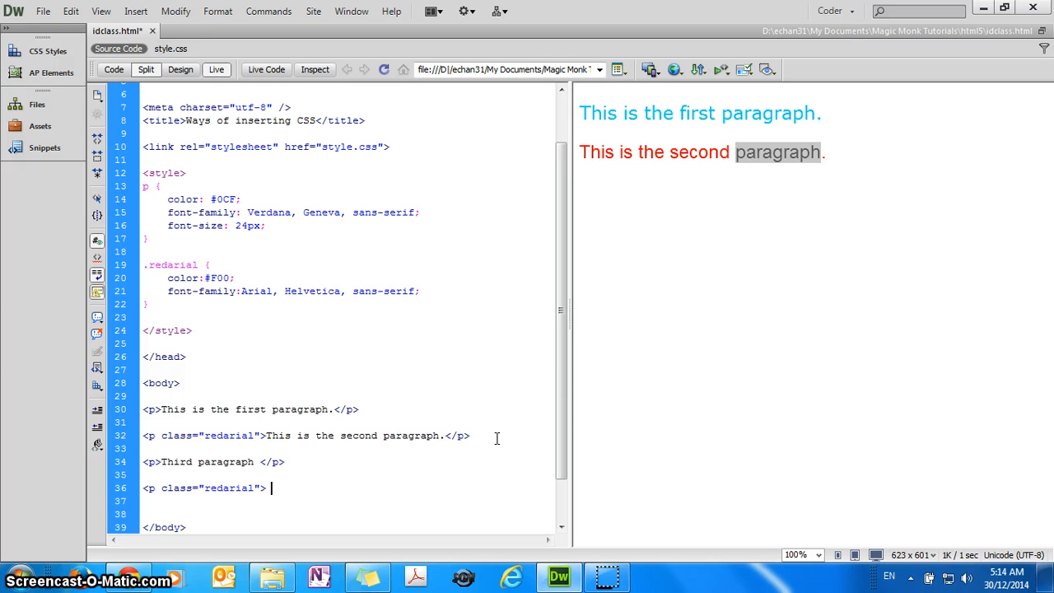
type("This is the fourth")
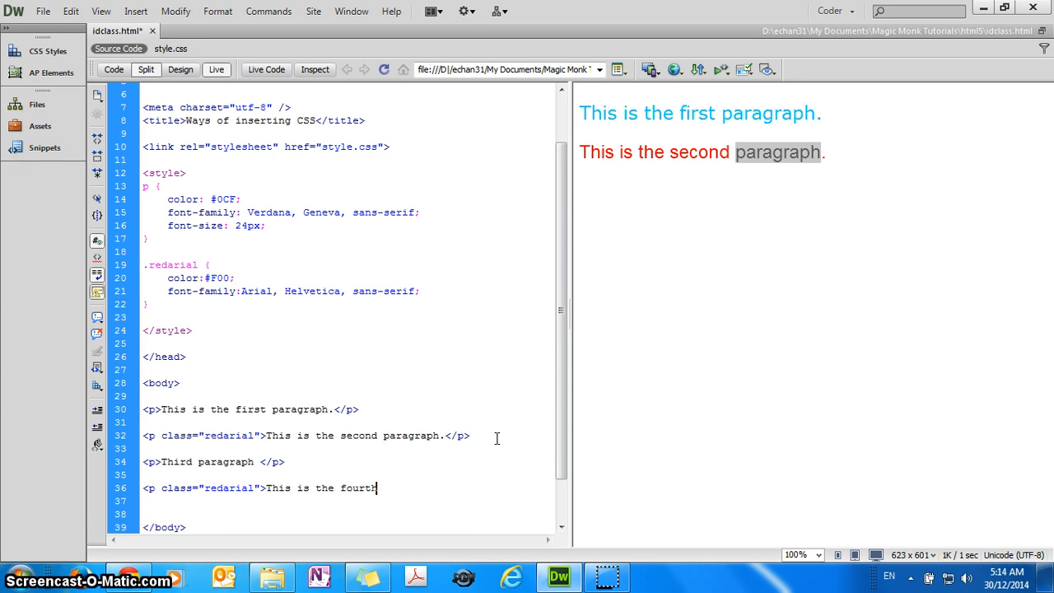
type("paragraph")
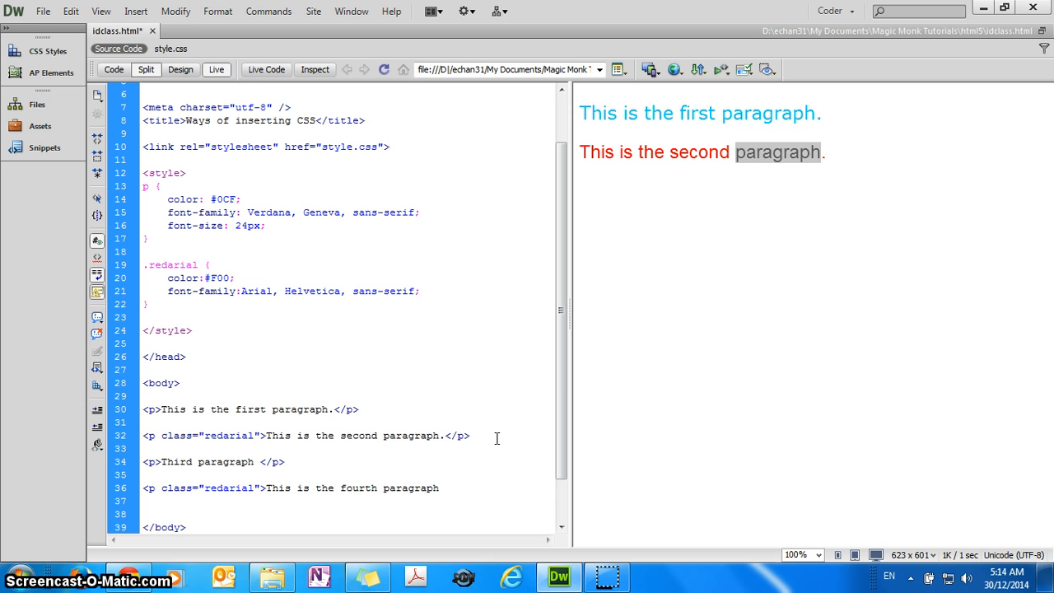
type(".</p>")
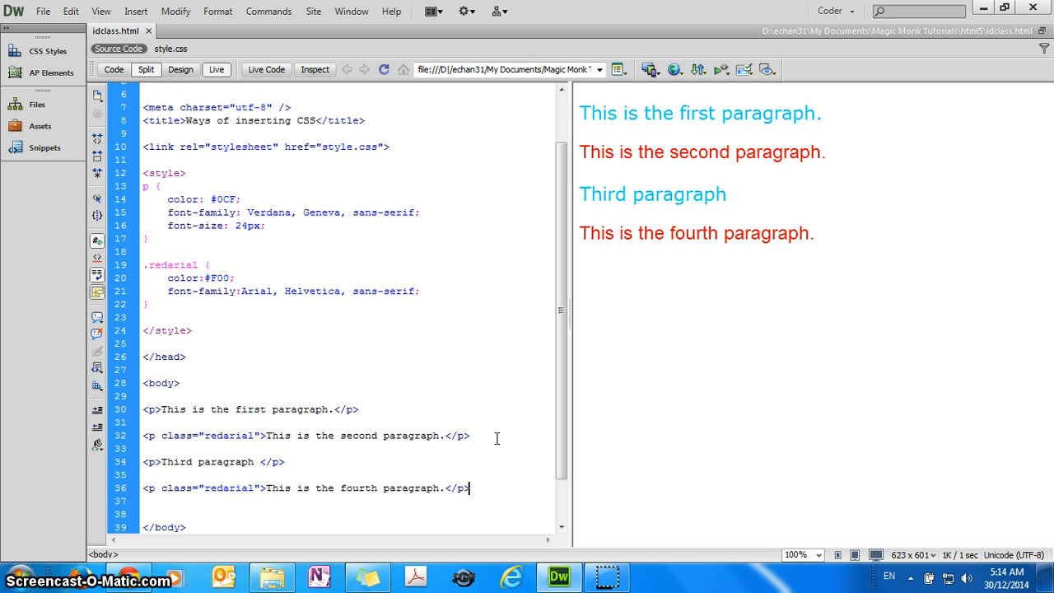
Give the fourth paragraph the redarial class so it previews red, then move to a new line.
left_click(359, 409)
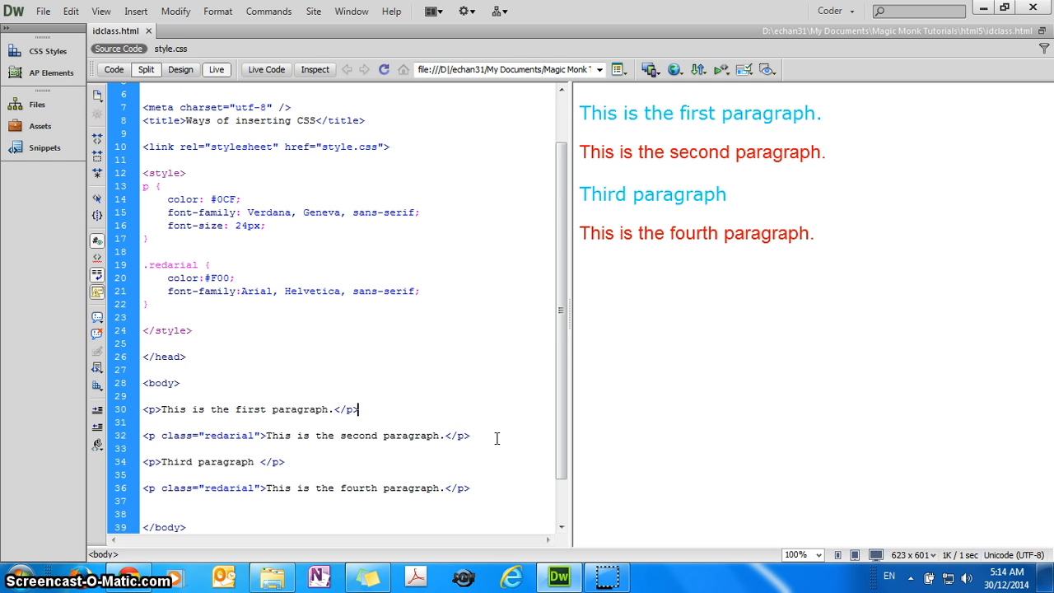
left_click(471, 435)
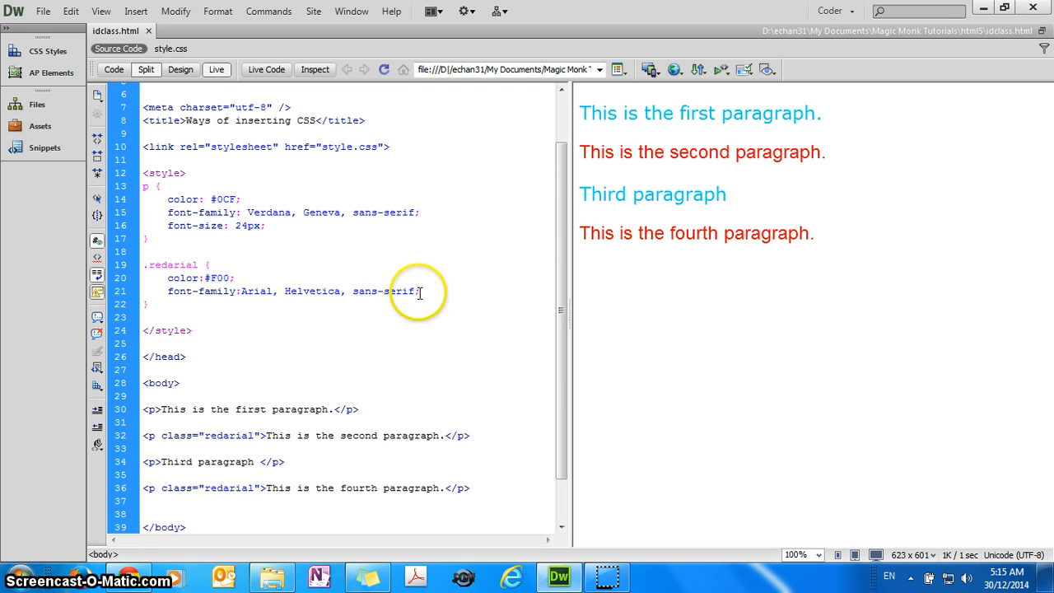
left_click_drag(145, 263, 420, 289)
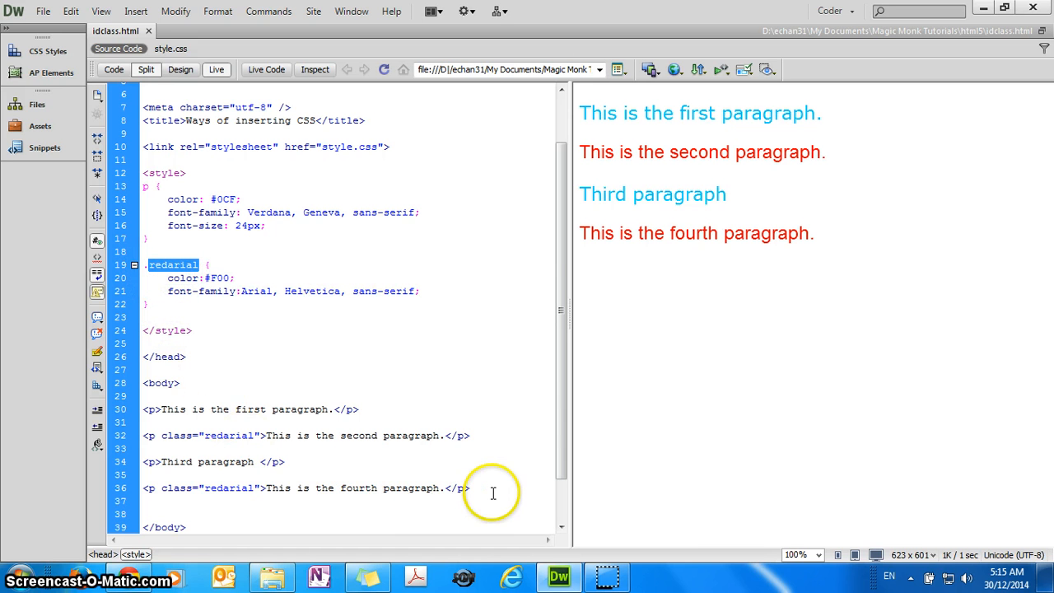
left_click(492, 488)
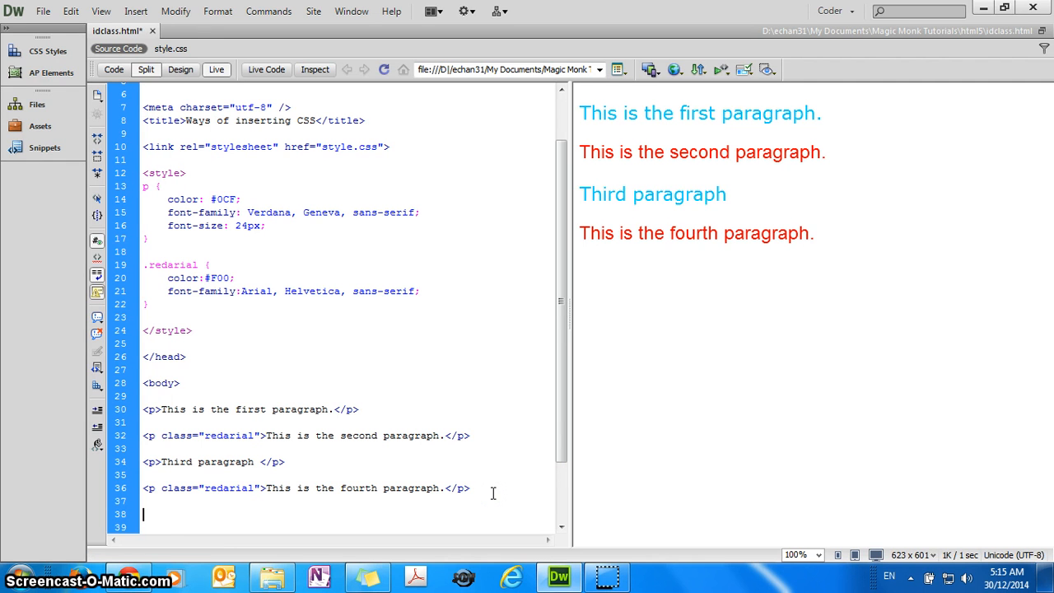
Add an <h1>Basketball</h1> heading with class="redarial" and refresh so it previews in red Arial.
type("<h1>")
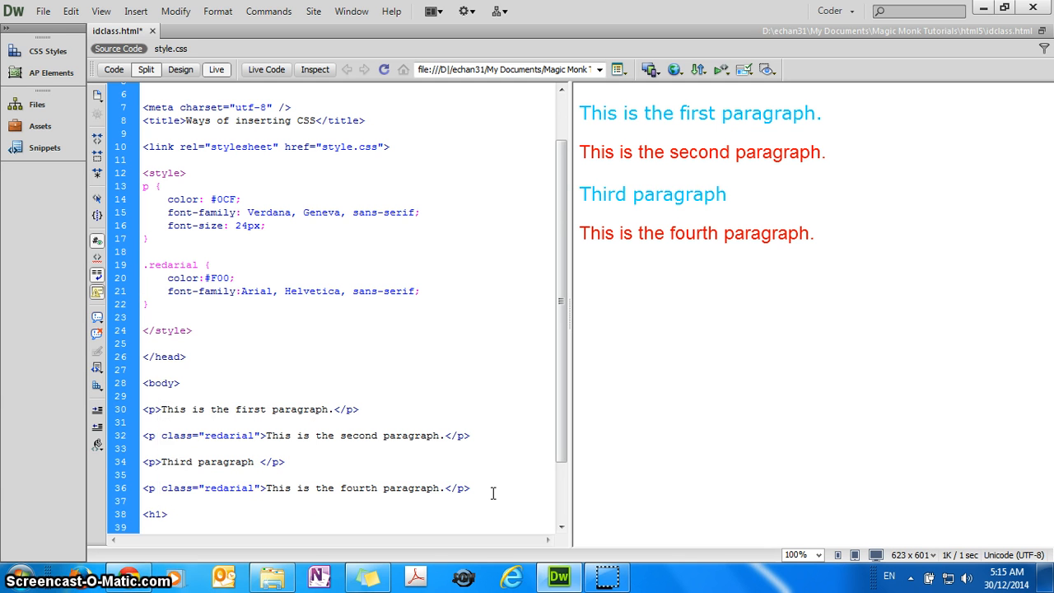
type("Basketball</h1>")
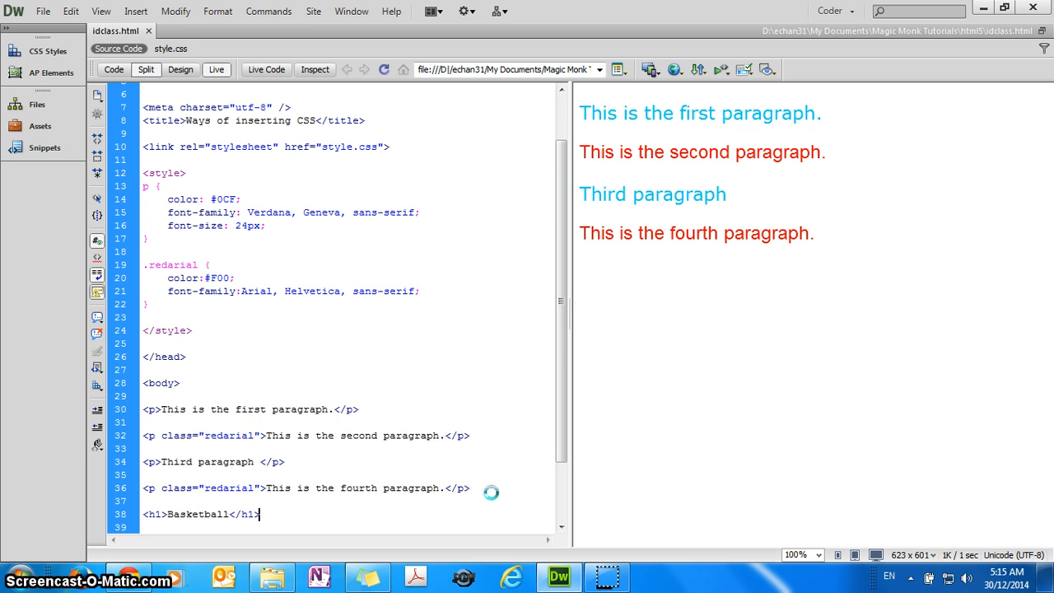
left_click(384, 69)
type(" class")
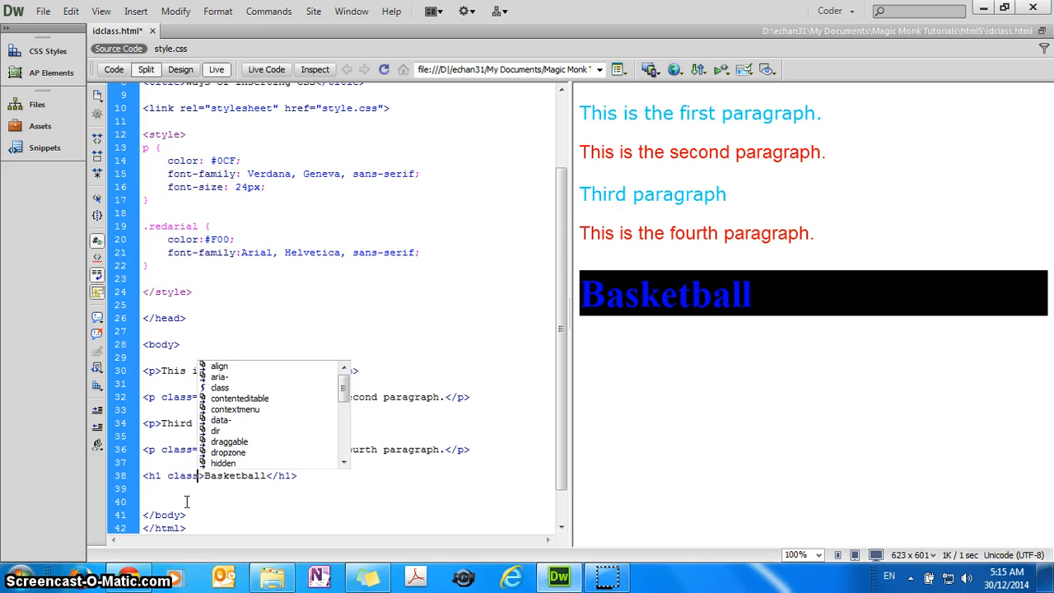
type("redarial\"")
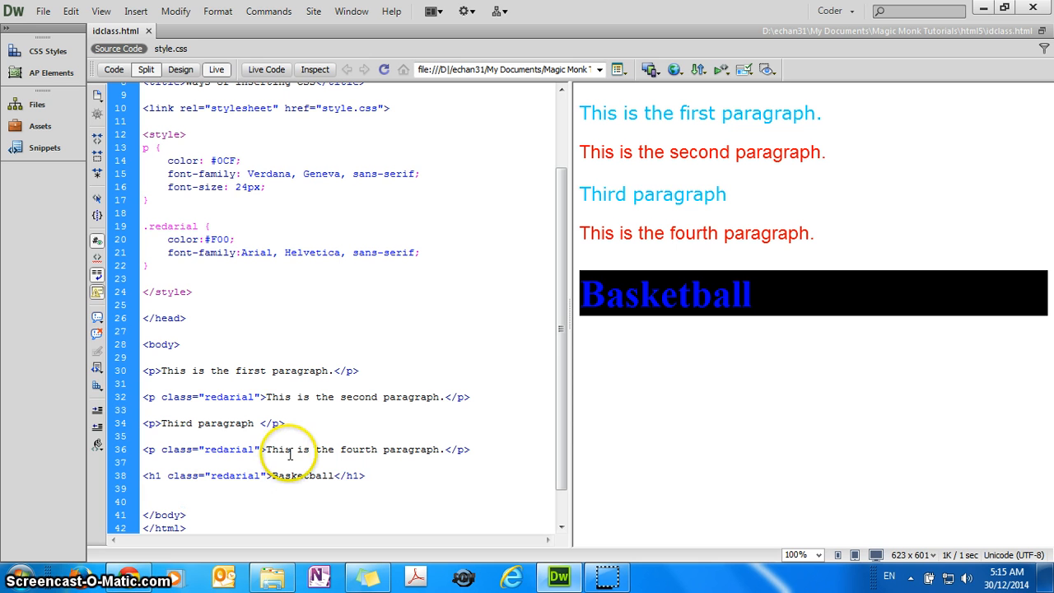
left_click(264, 476)
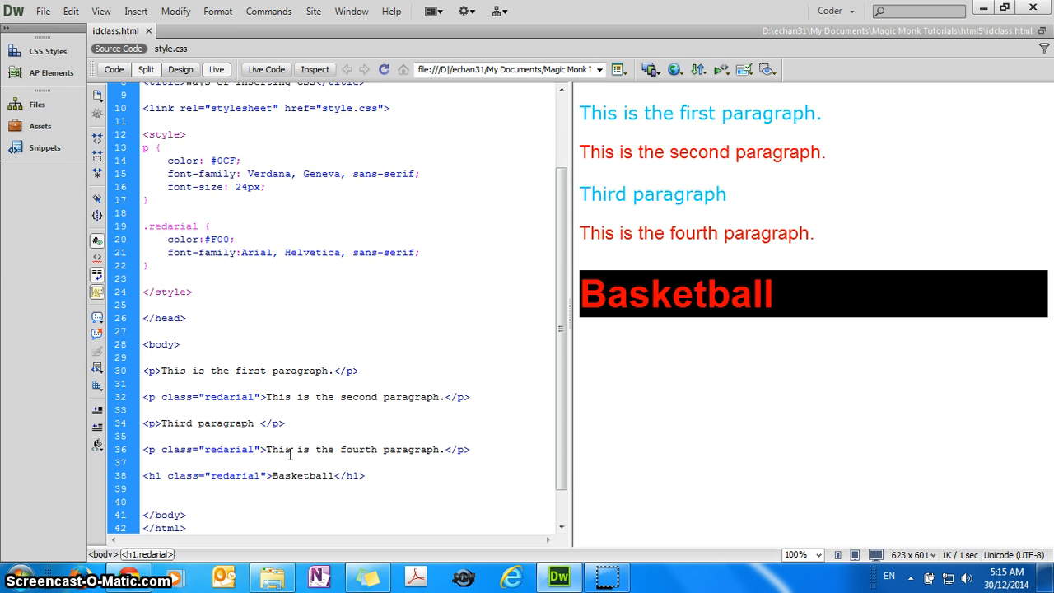
left_click(265, 475)
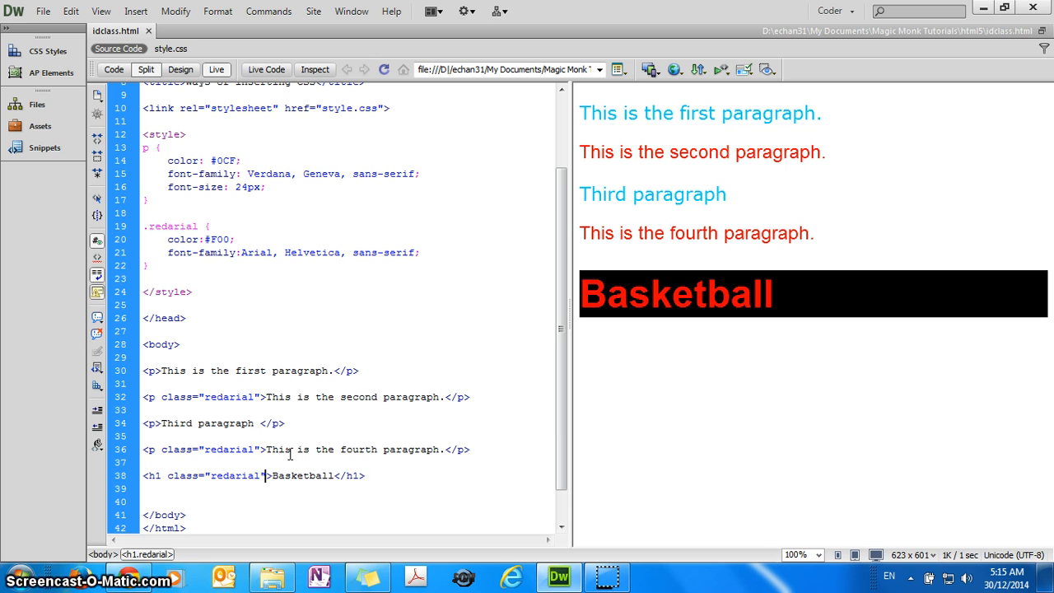